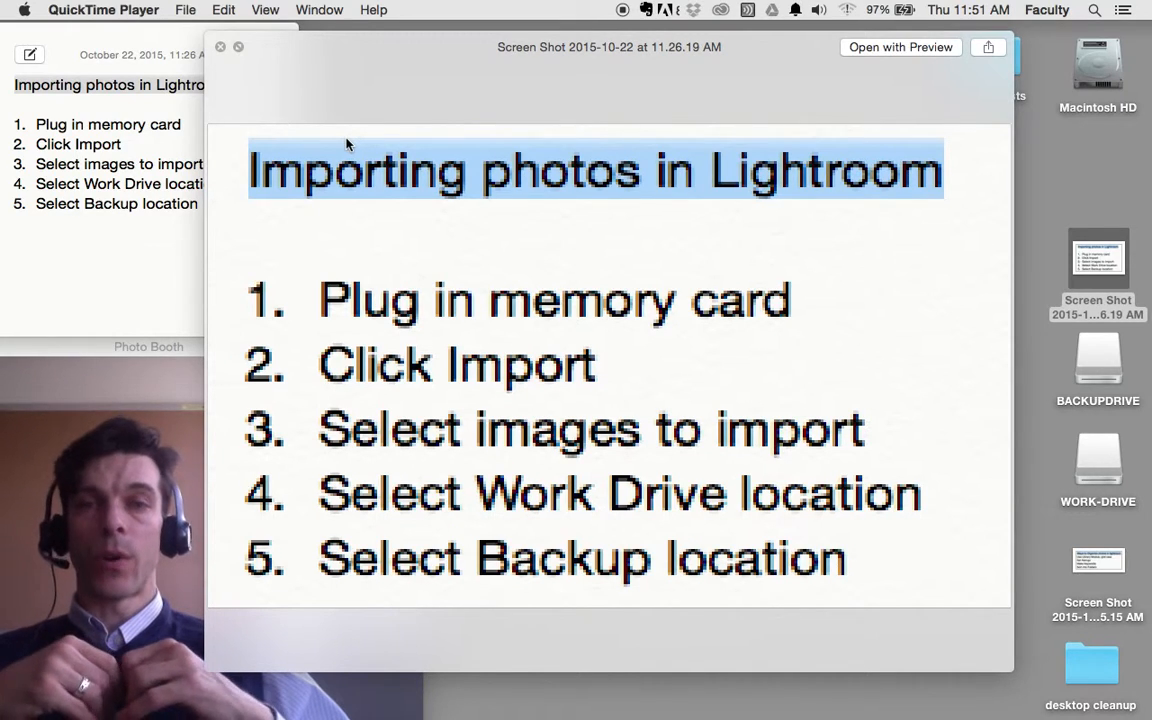
mouse_move(1015, 362)
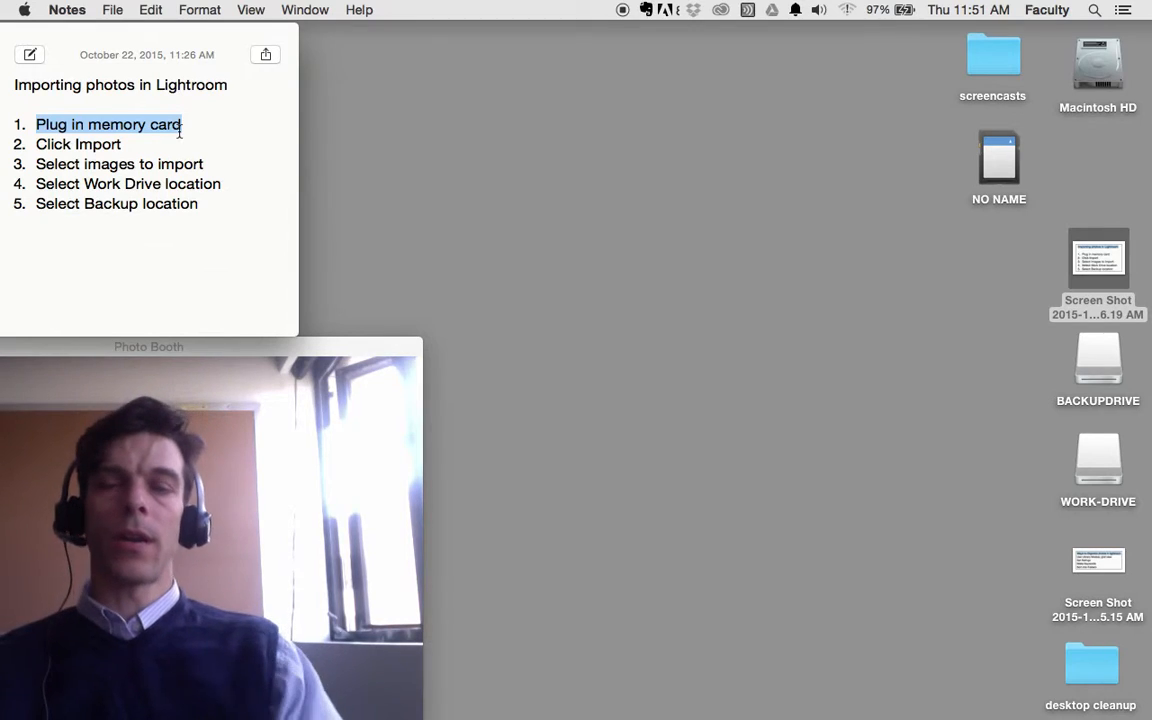
mouse_move(636, 688)
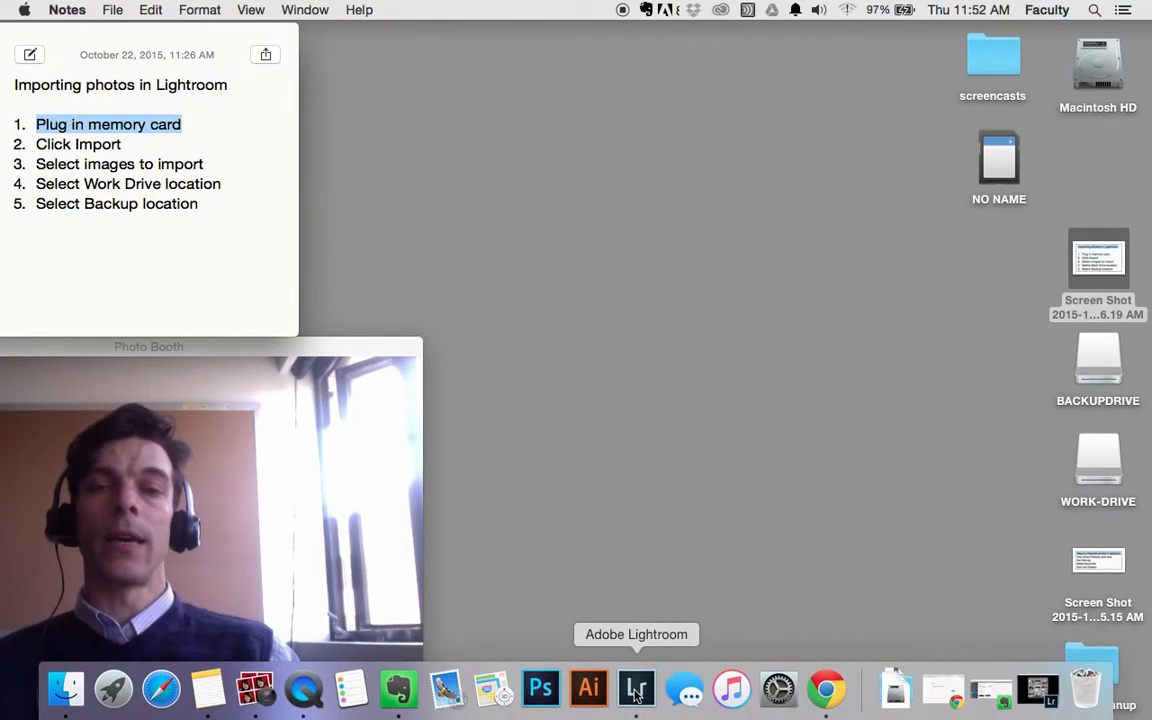
Launch Lightroom from the Dock and begin an import from the Library module
click(636, 687)
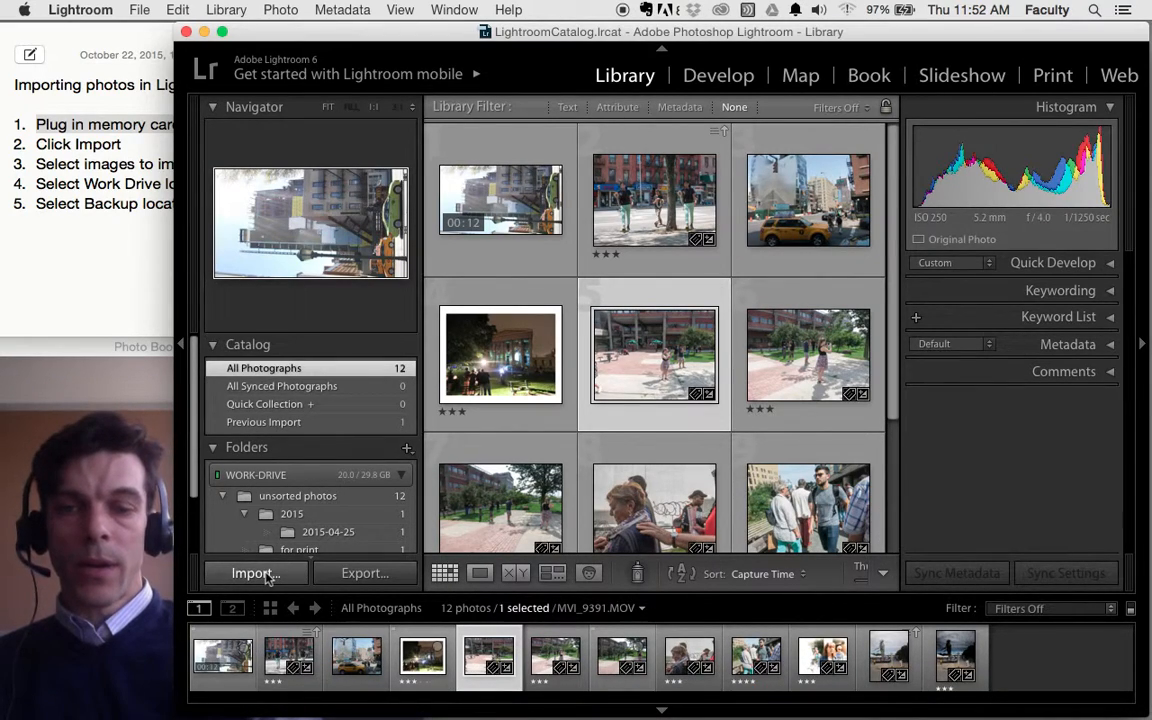
click(255, 573)
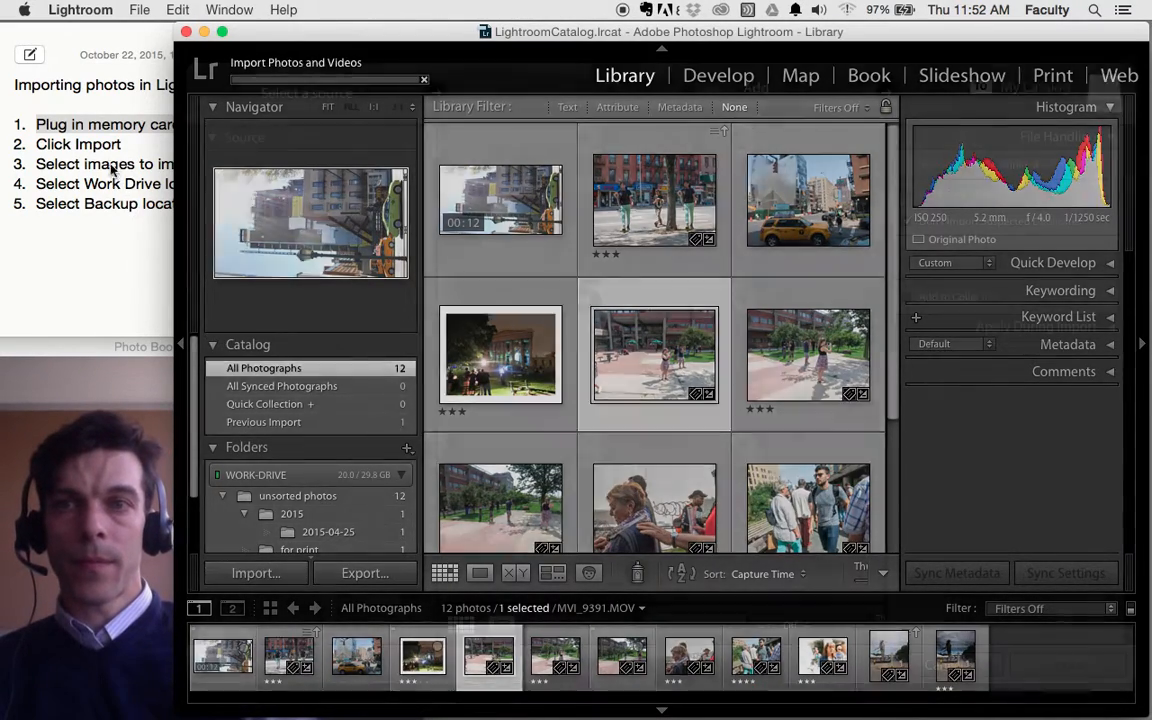
Bring up the import window for the NO NAME card and open its destination list
click(255, 572)
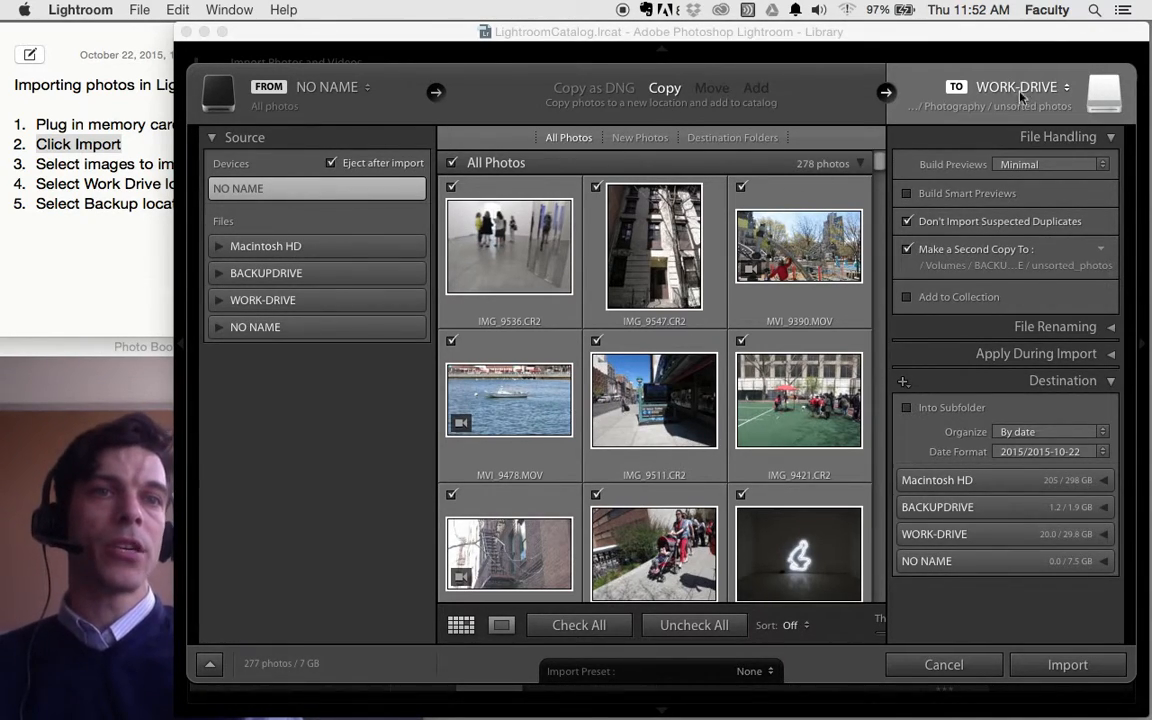
click(1017, 87)
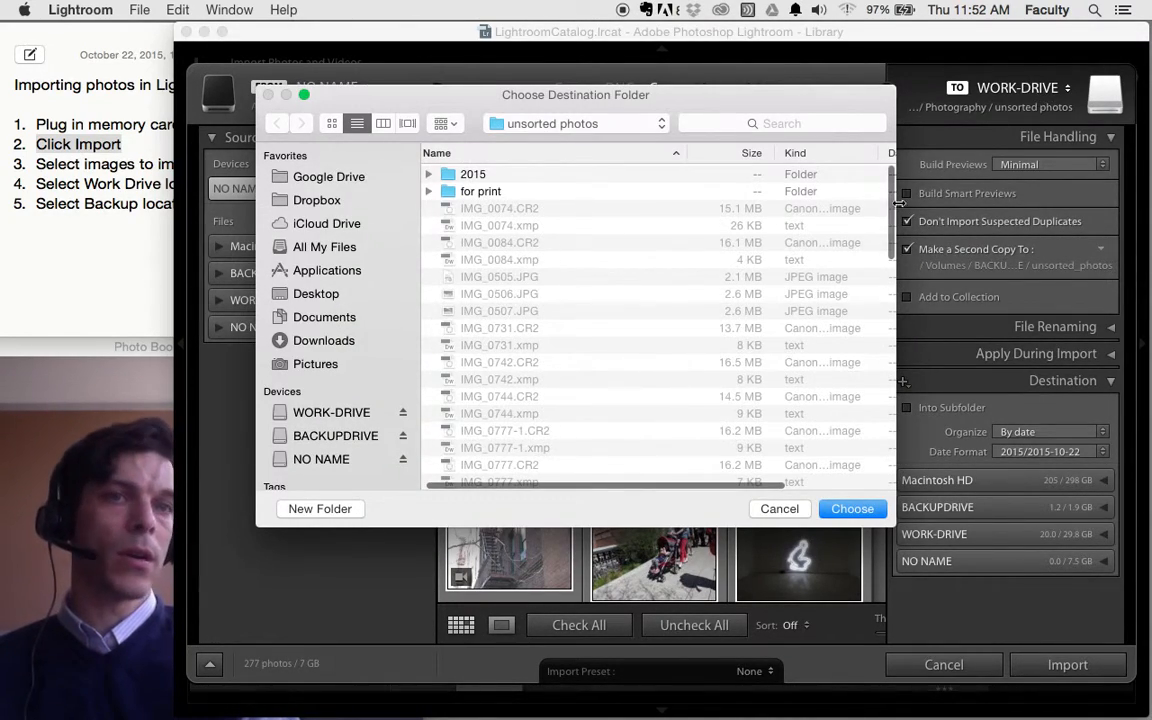
Reopen the destination chooser and browse to WORK-DRIVE's Photography folder
click(852, 508)
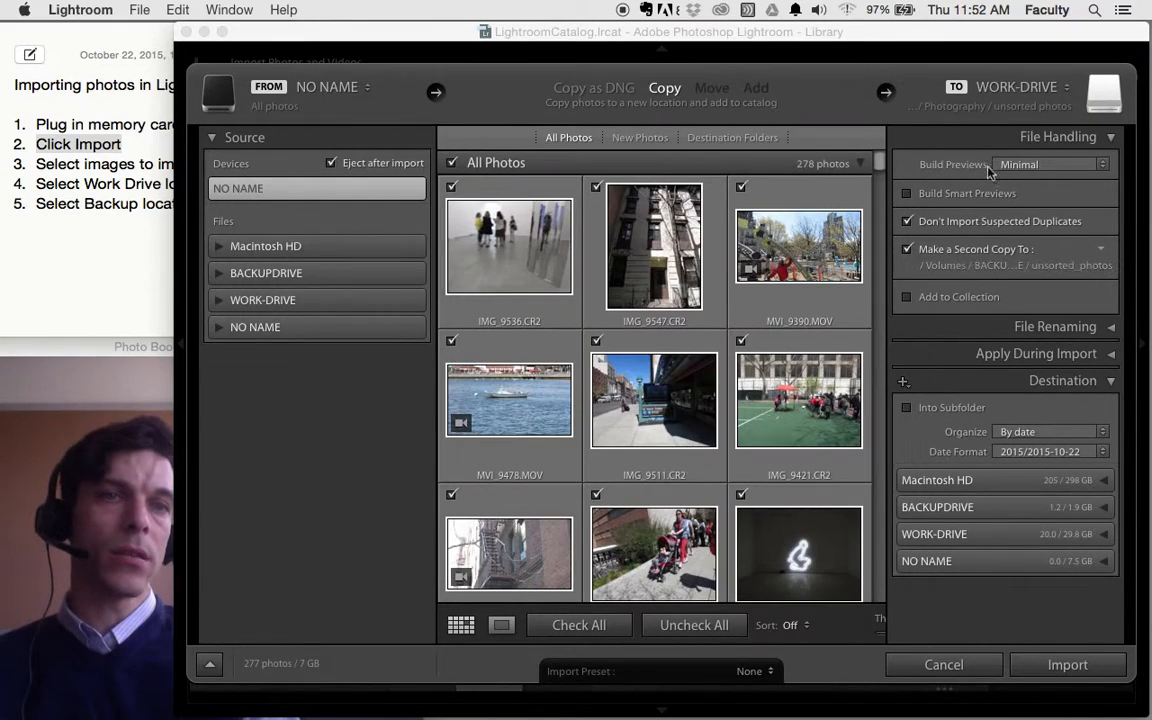
click(1016, 87)
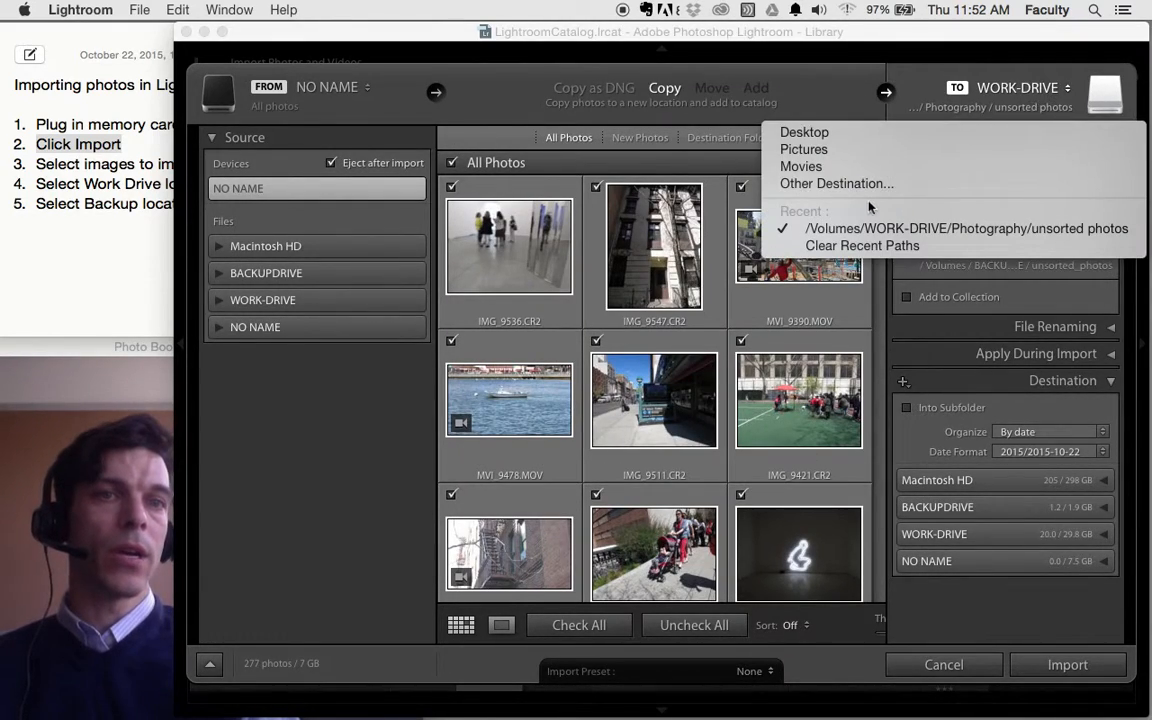
click(836, 183)
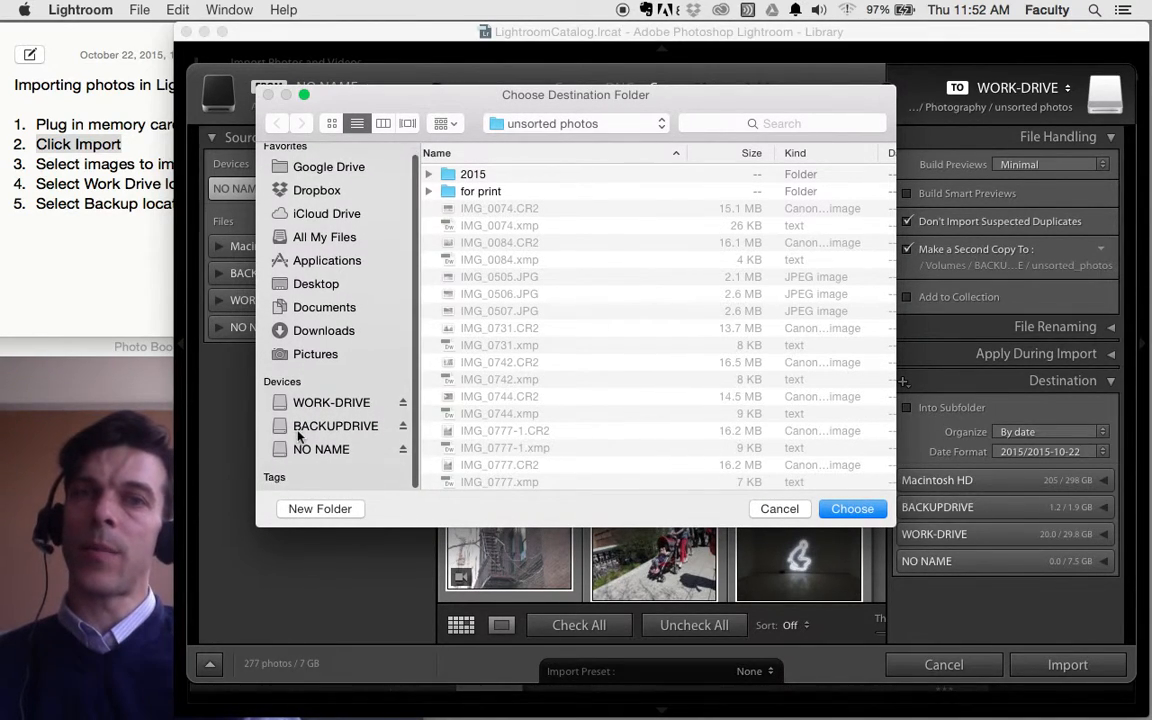
click(331, 405)
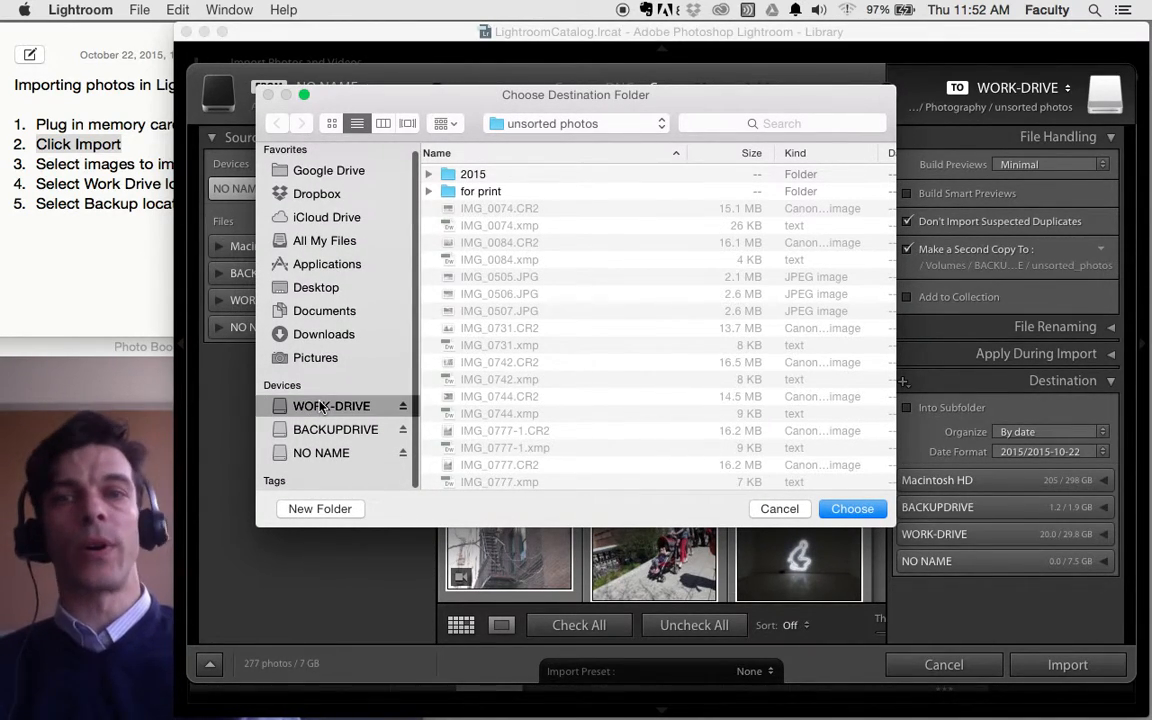
click(331, 405)
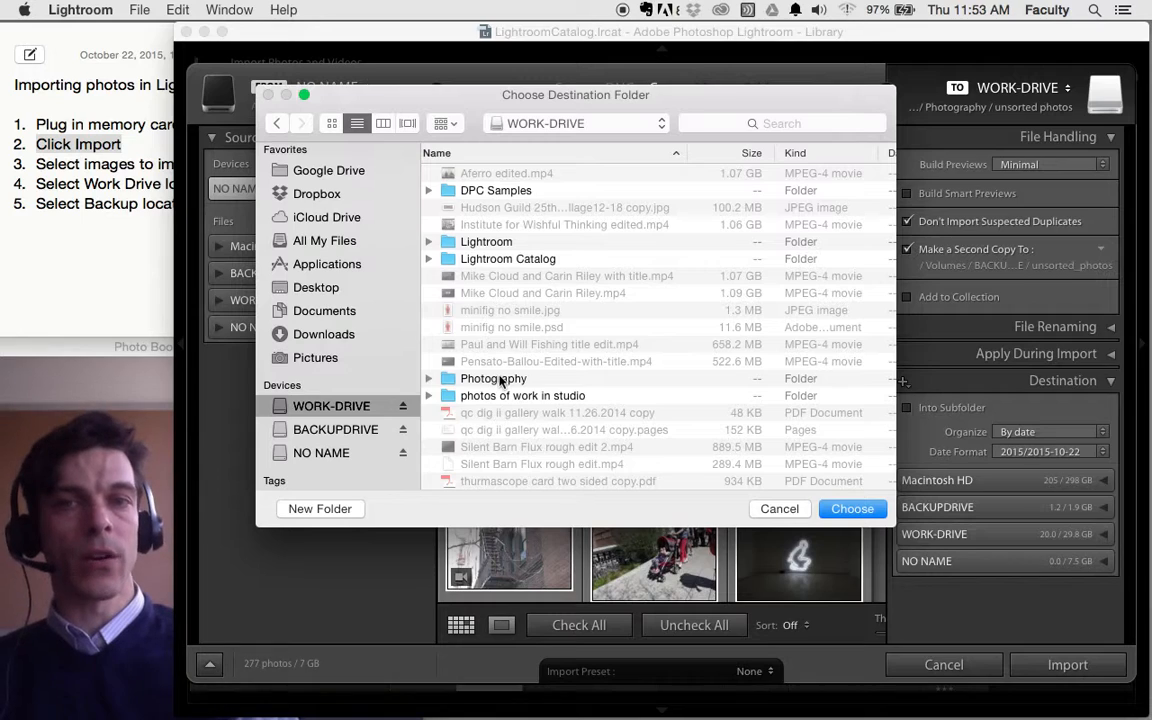
click(493, 378)
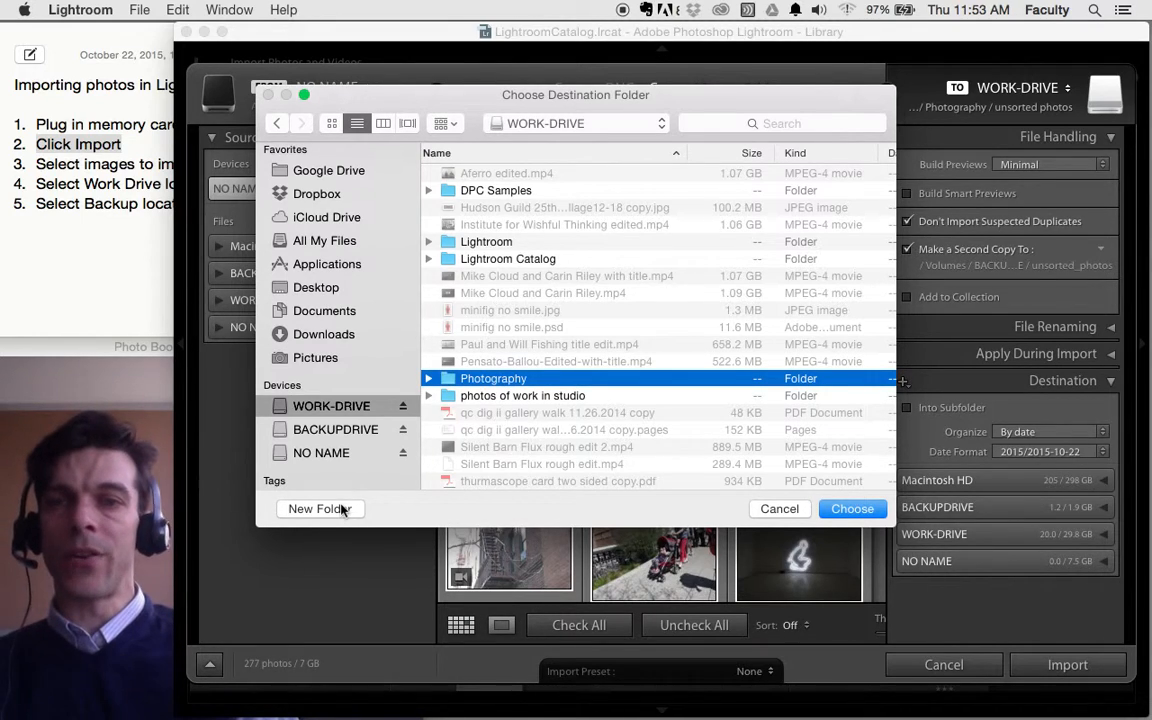
Confirm WORK-DRIVE > Photography > unsorted photos as the import destination
click(320, 509)
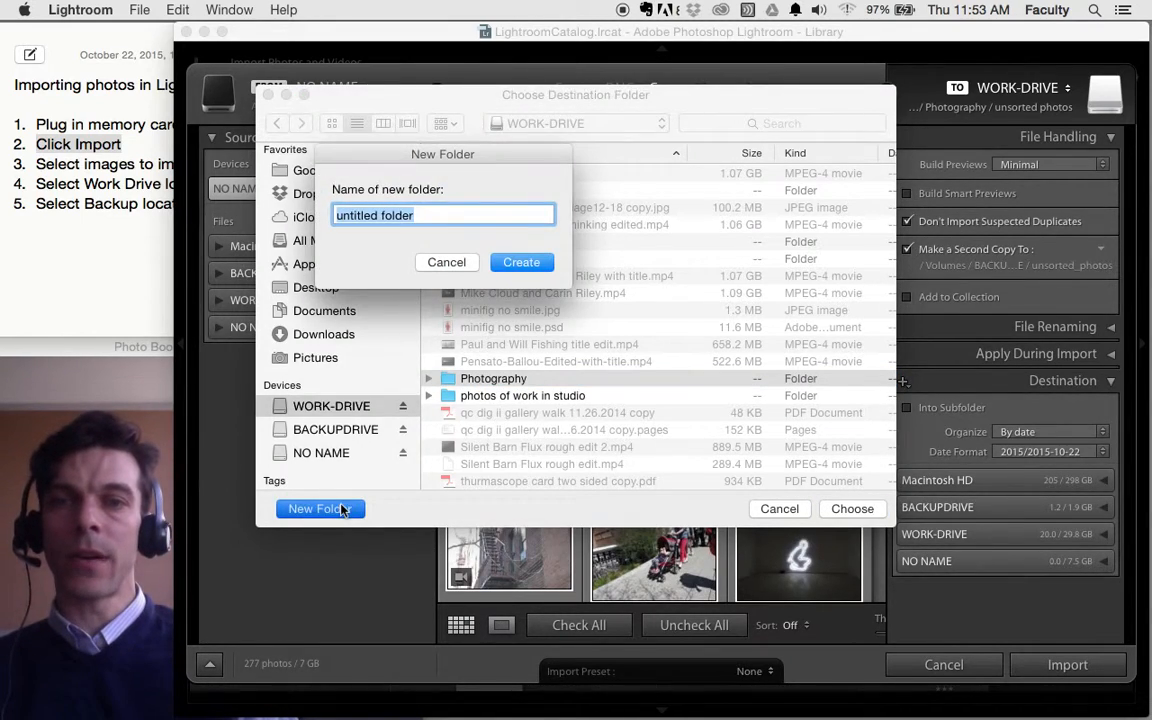
click(446, 262)
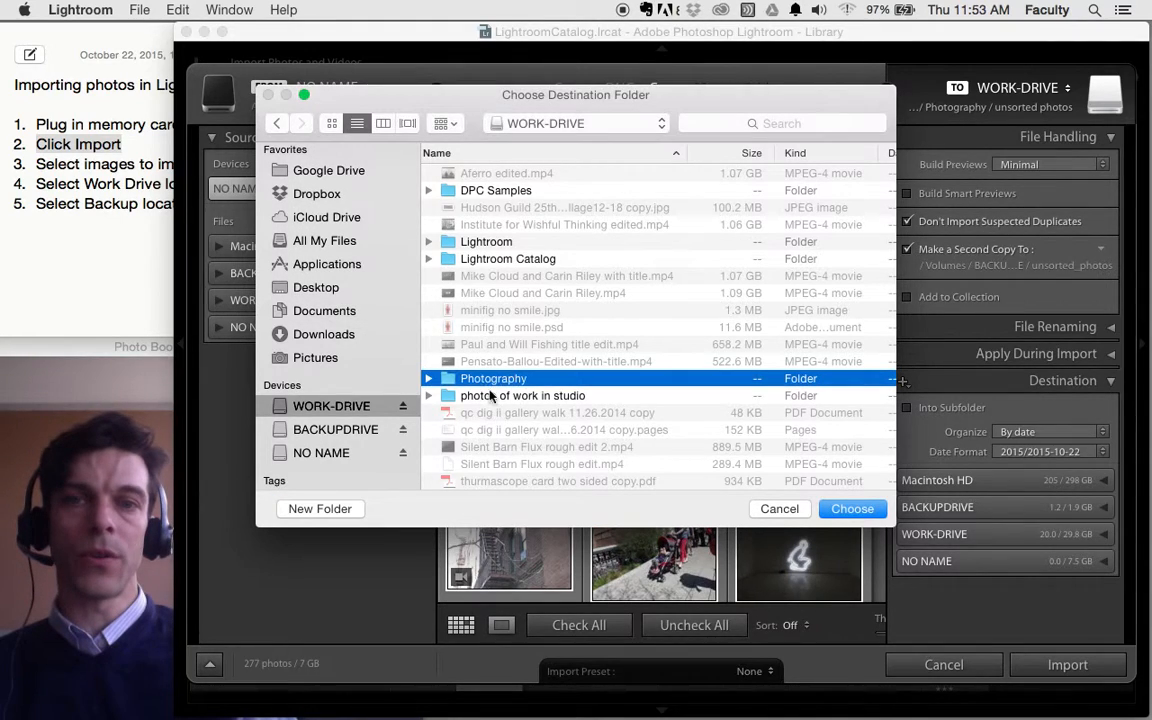
double_click(493, 378)
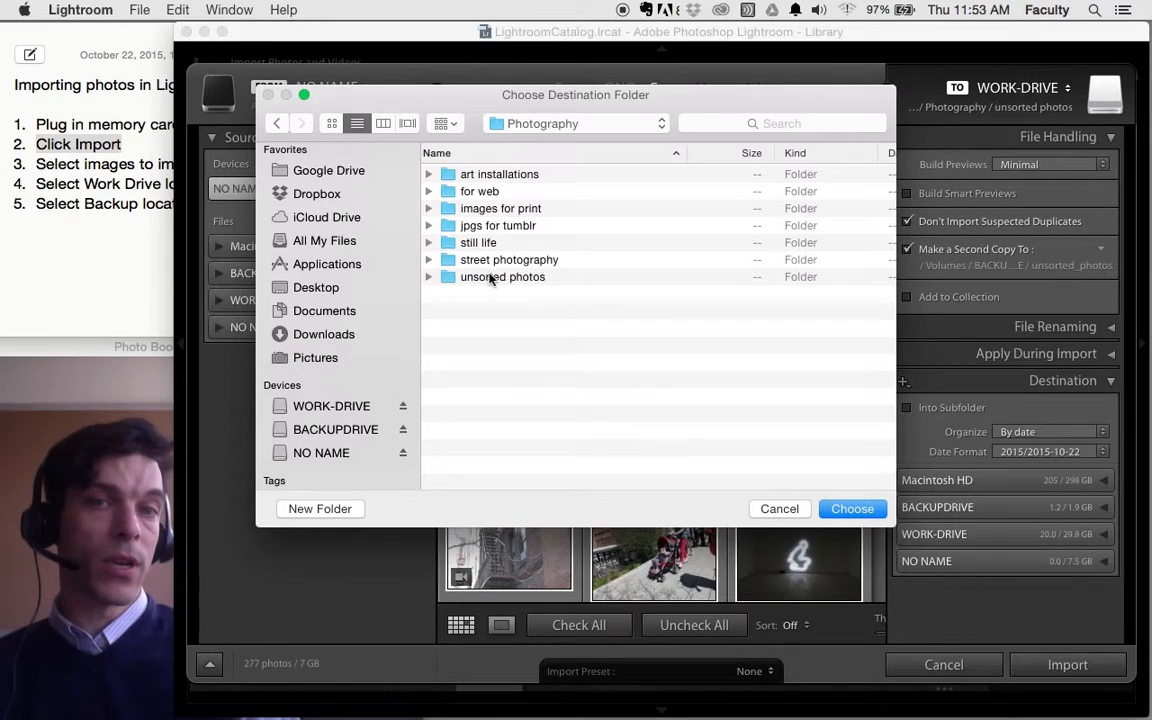
double_click(502, 276)
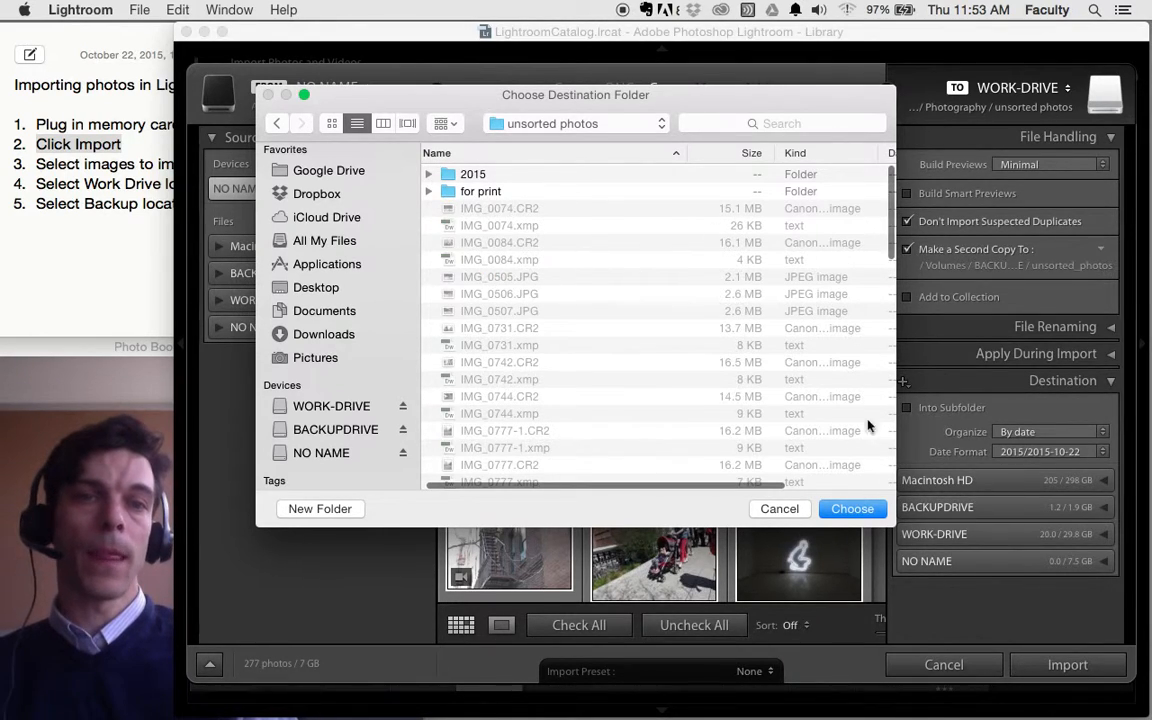
click(852, 508)
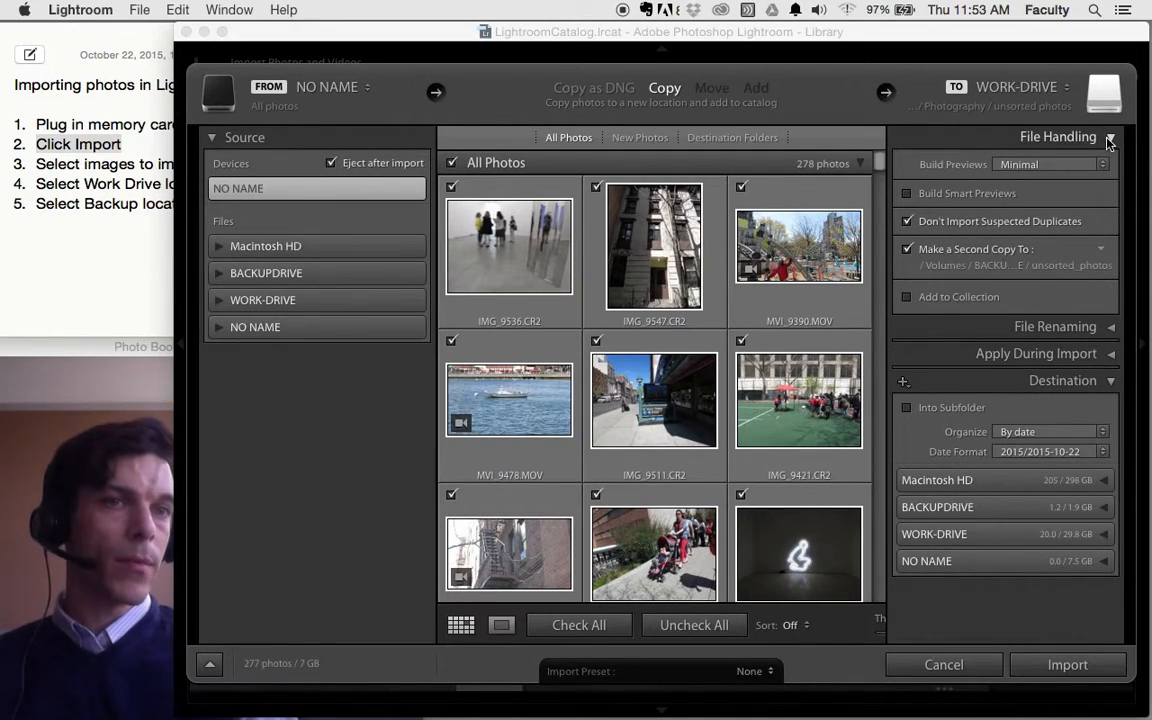
click(1109, 137)
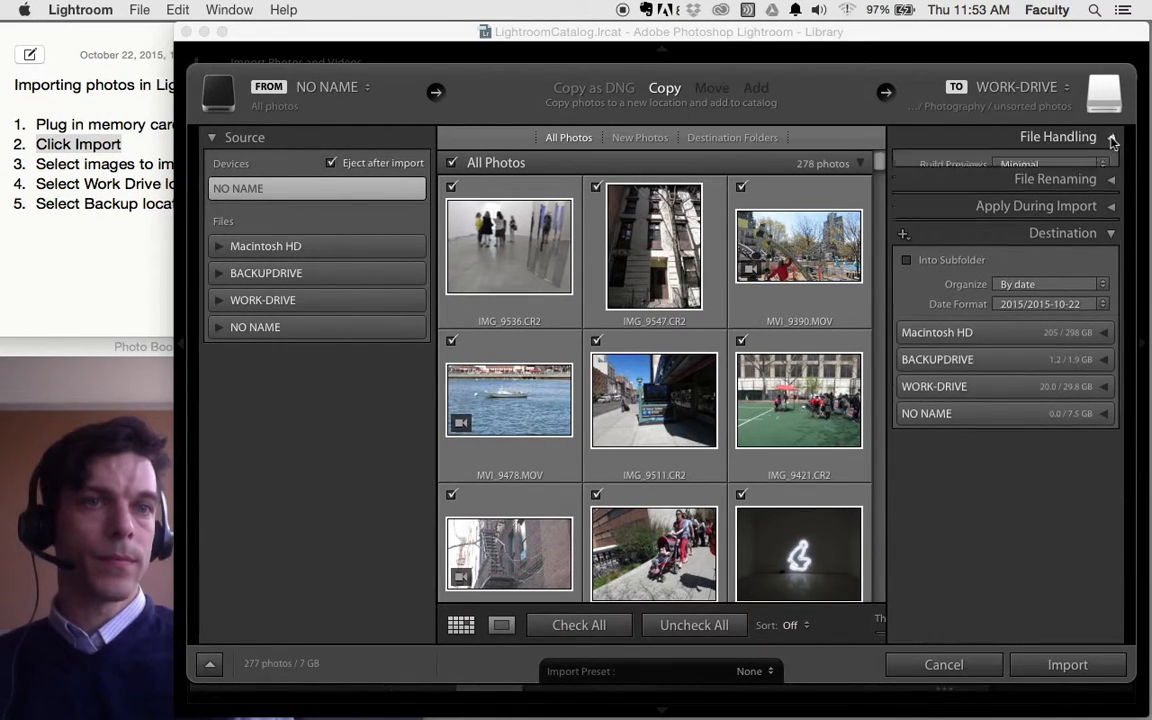
click(1110, 137)
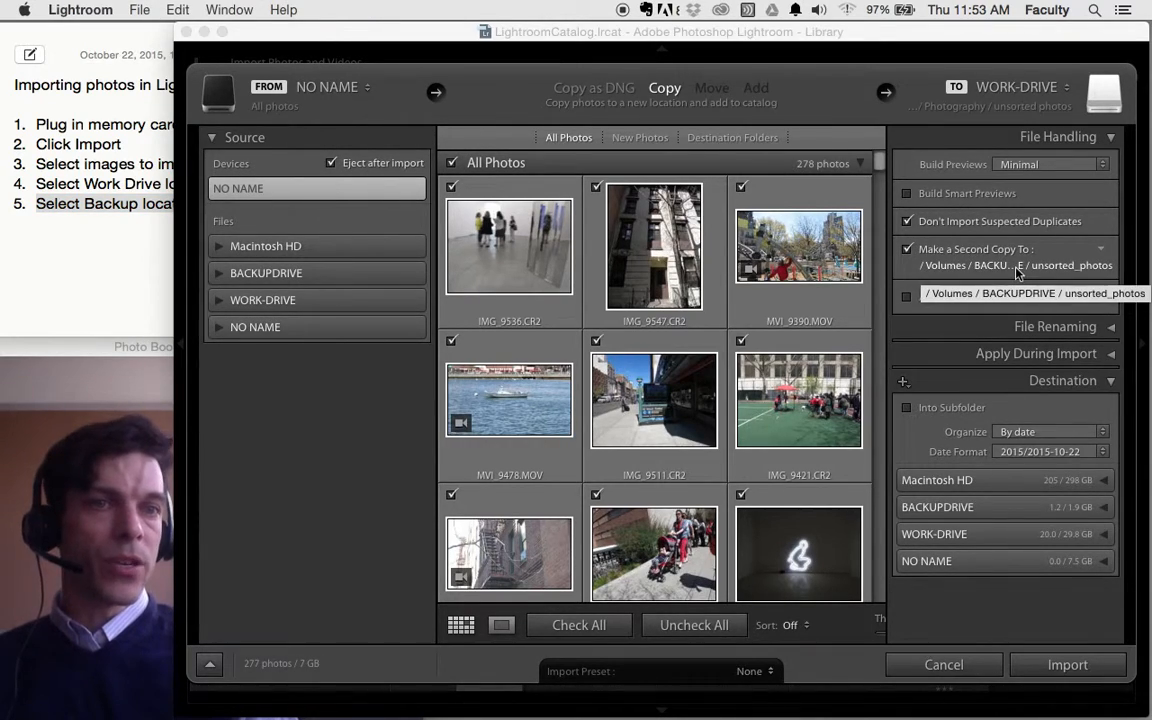
Choose BACKUPDRIVE > unsorted_photos as the Make a Second Copy To folder
click(1015, 265)
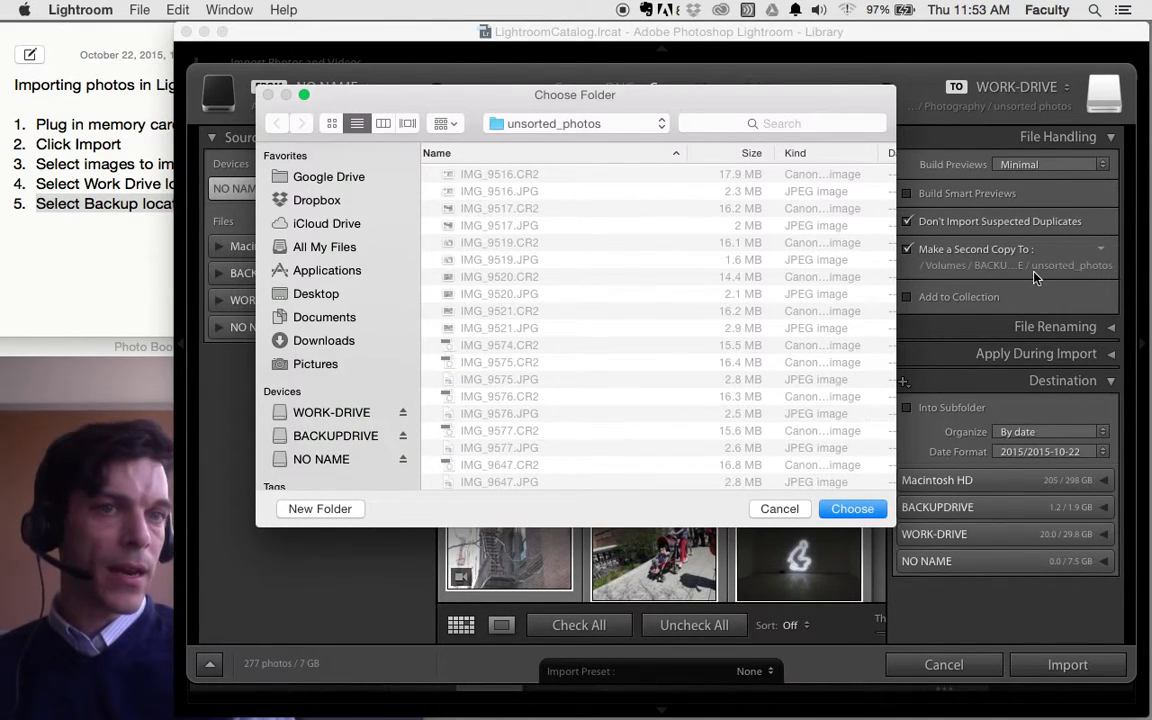
click(335, 435)
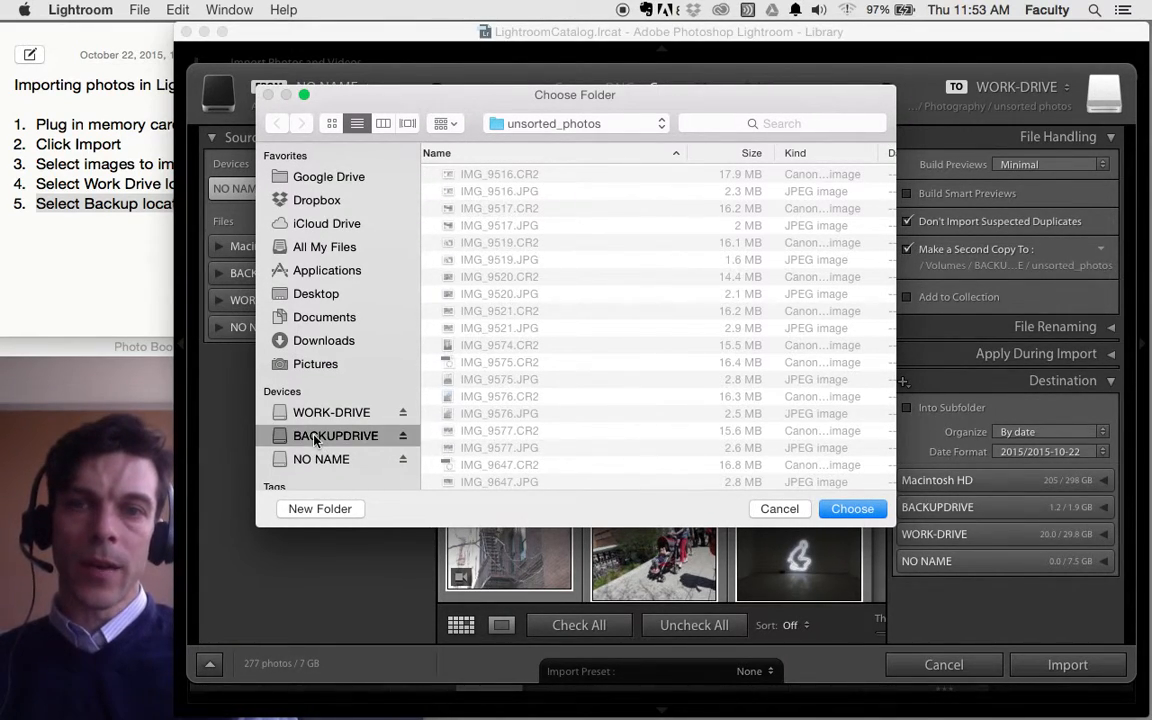
click(335, 435)
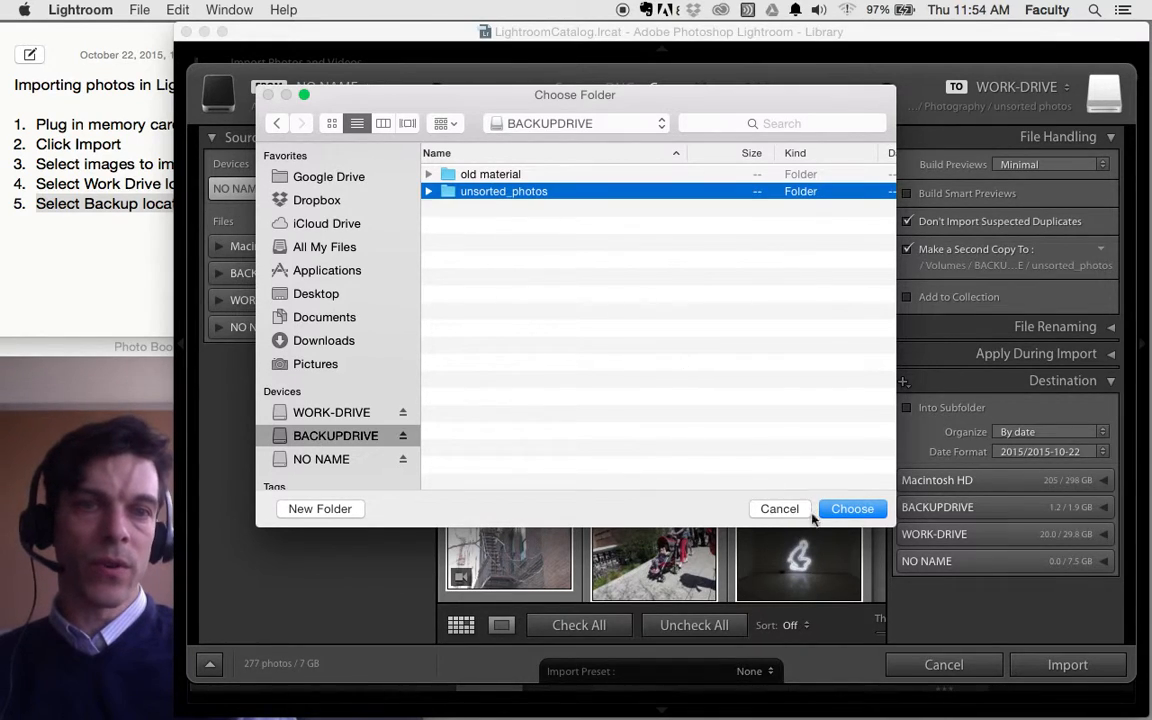
click(852, 509)
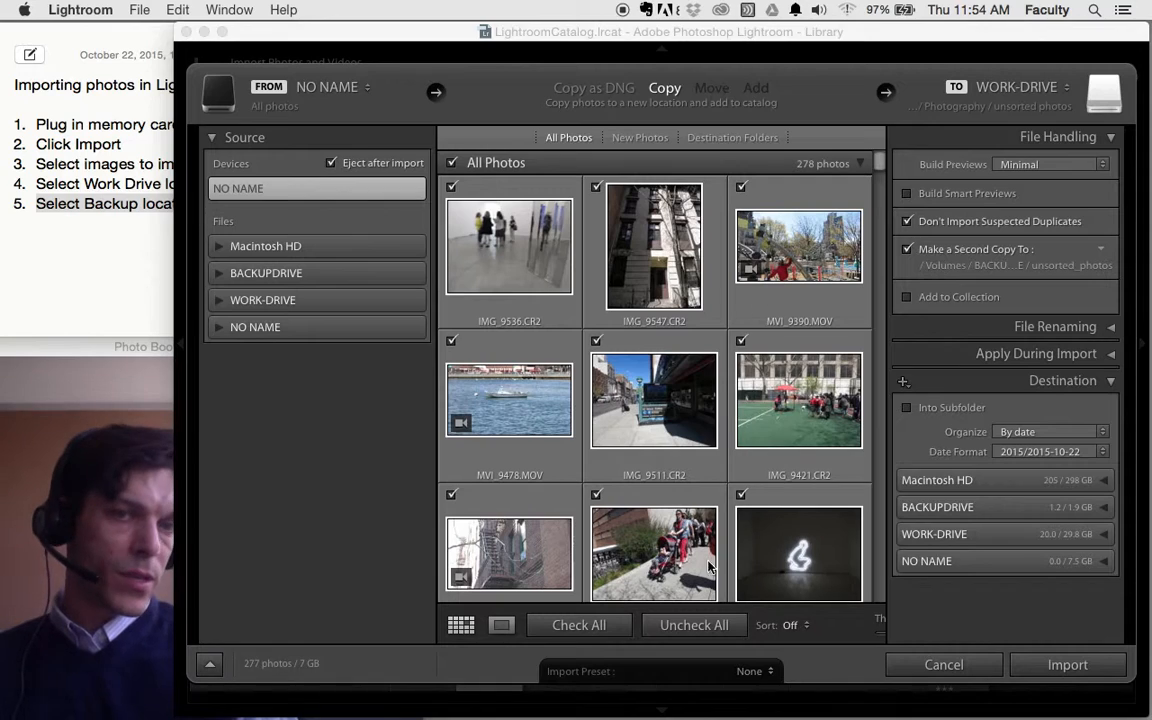
mouse_move(615, 490)
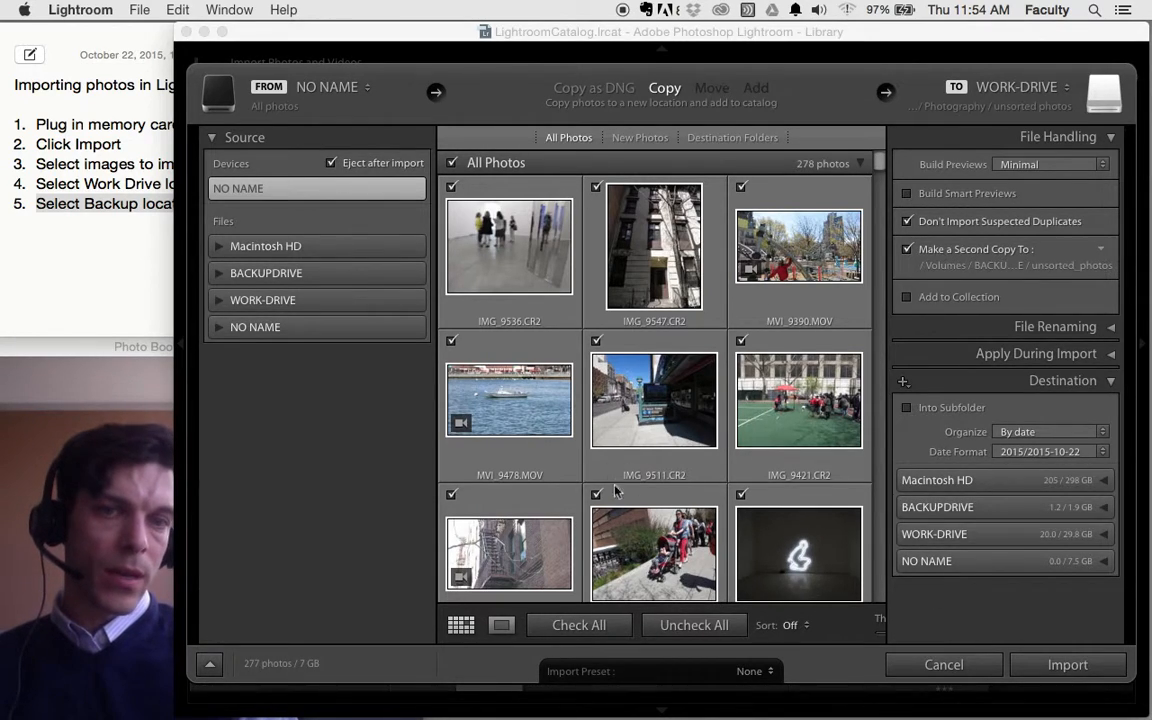
Uncheck all card items, then check only IMG_9511.CR2 and IMG_9421.CR2
click(694, 625)
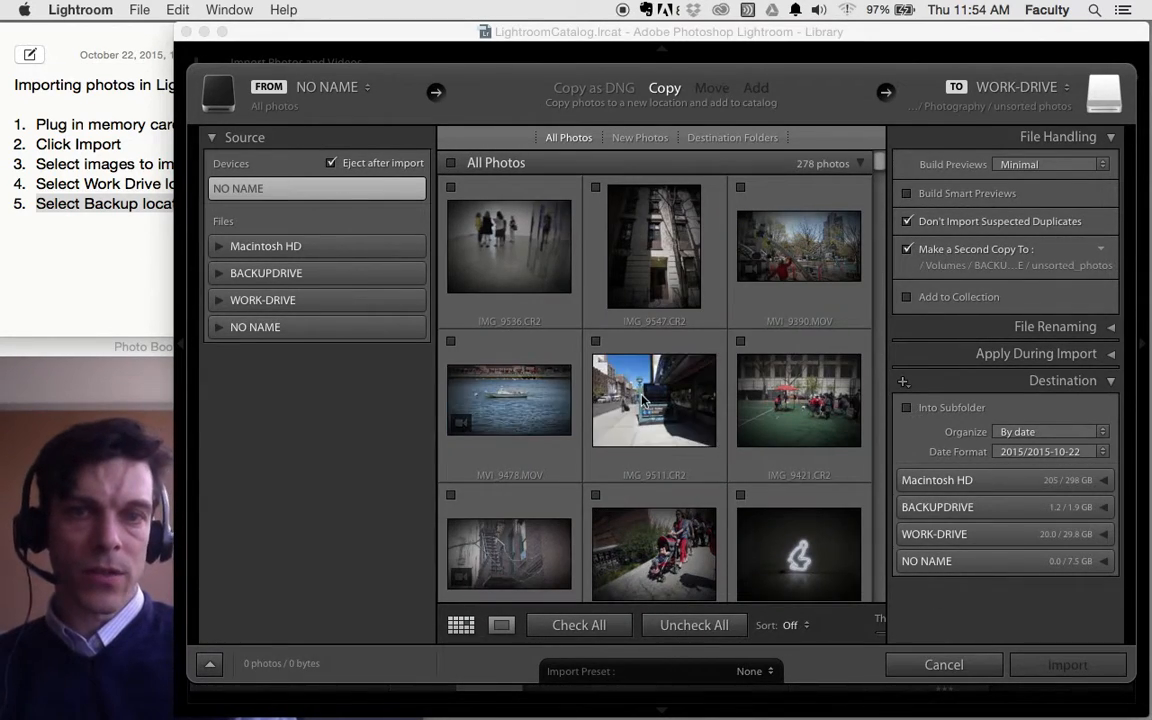
click(596, 341)
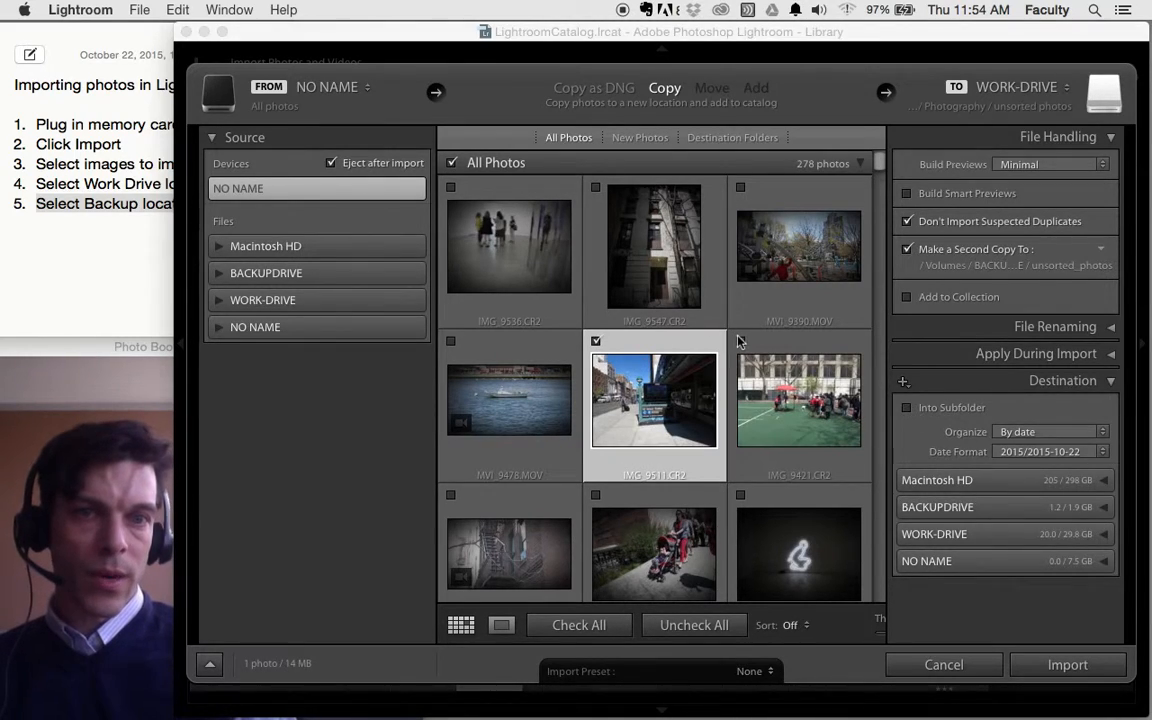
click(741, 341)
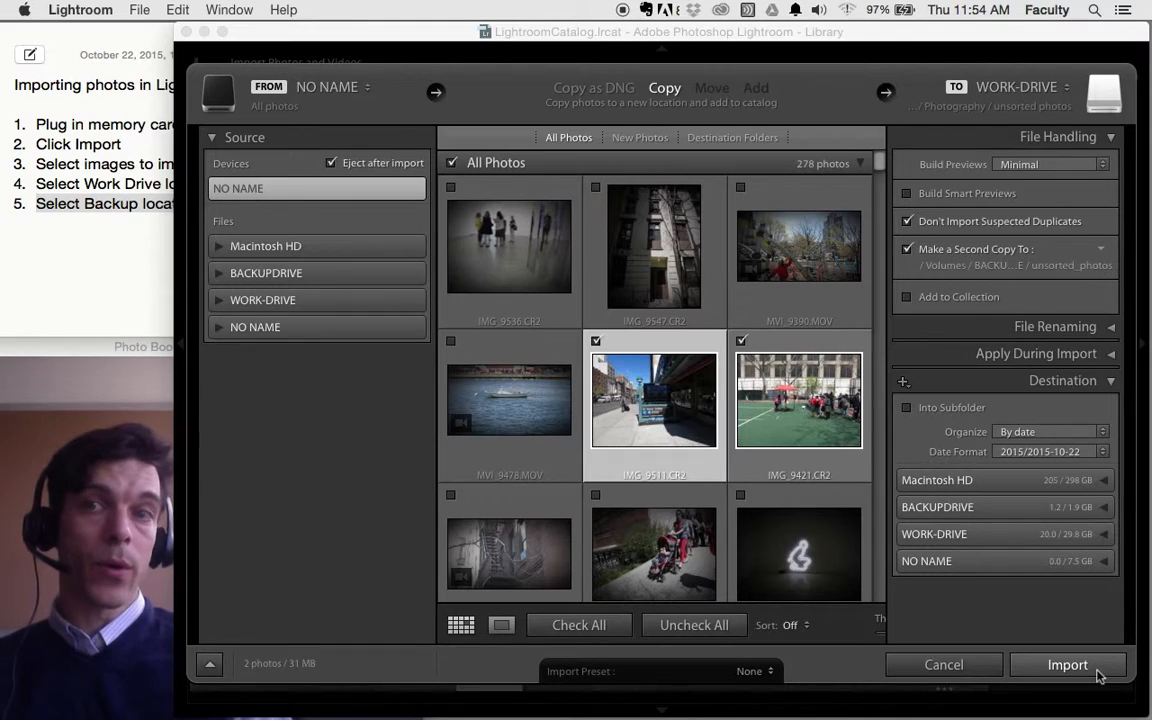
Import the two checked photos (31 MB) into the catalog
click(1067, 664)
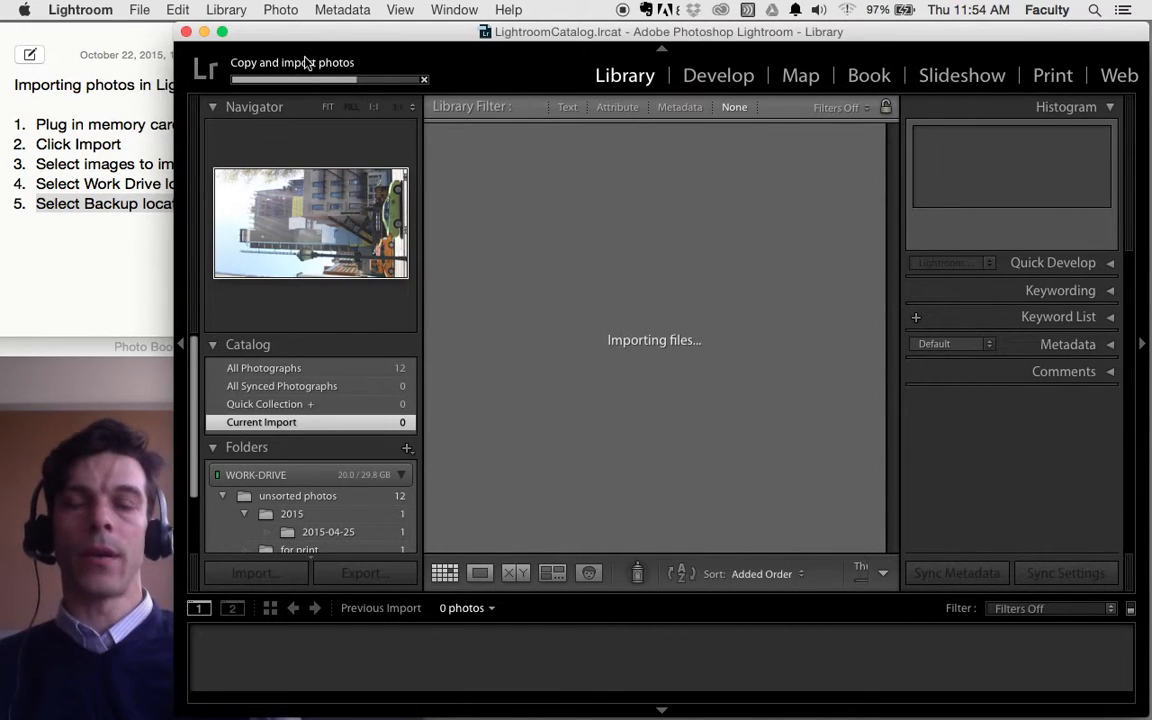
mouse_move(478, 408)
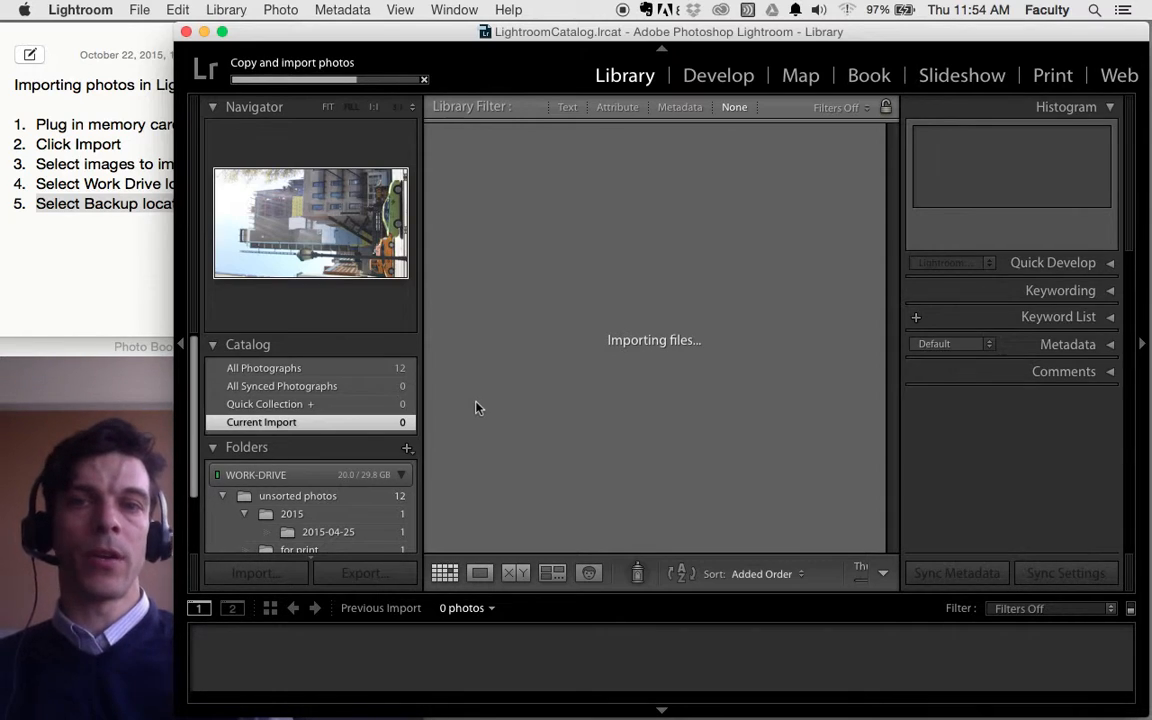
mouse_move(395, 427)
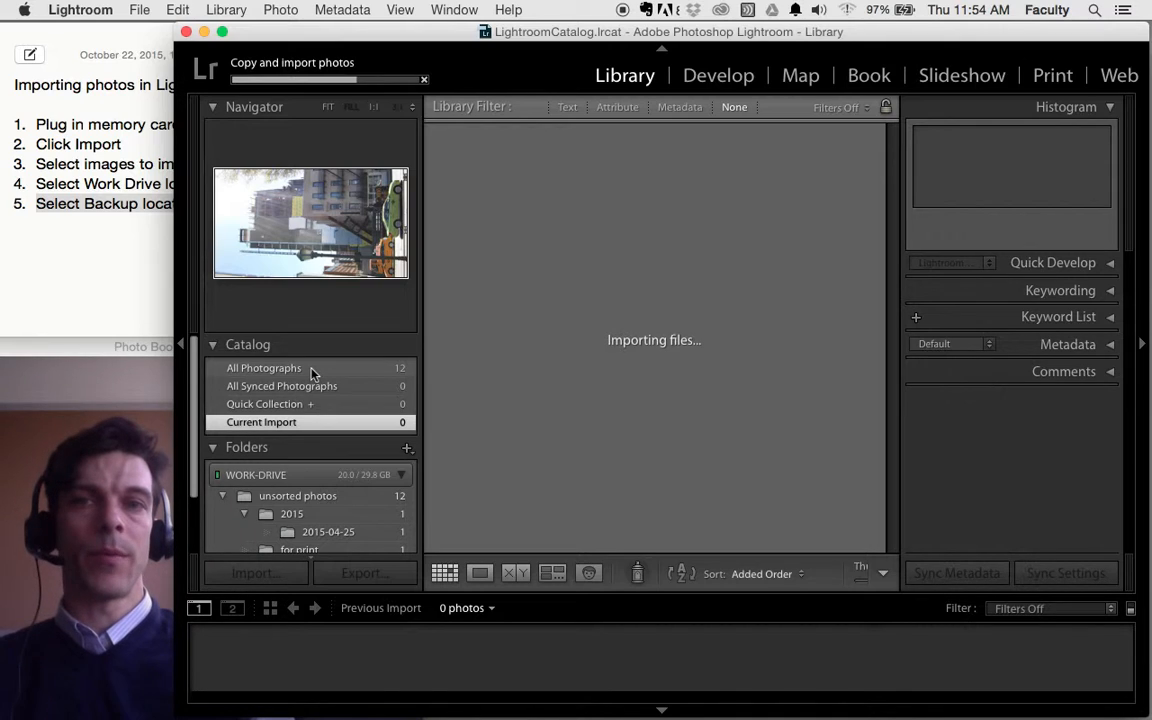
Switch the Library grid to All Photographs in the Catalog panel
click(264, 368)
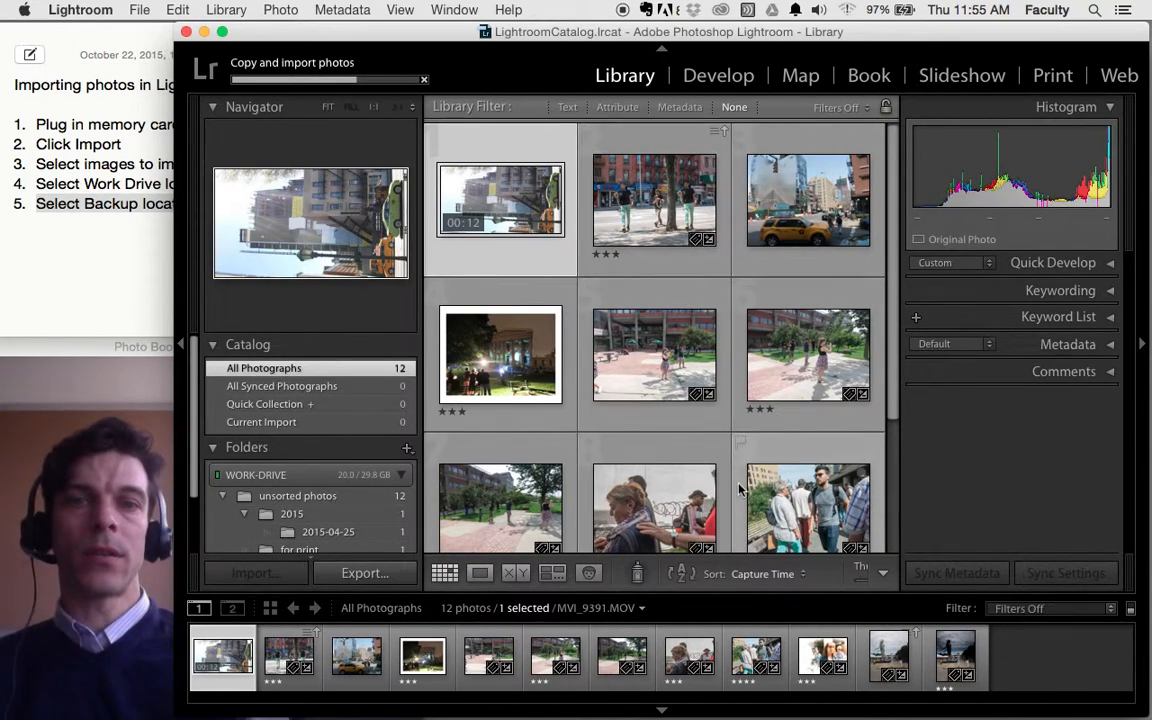
mouse_move(85, 505)
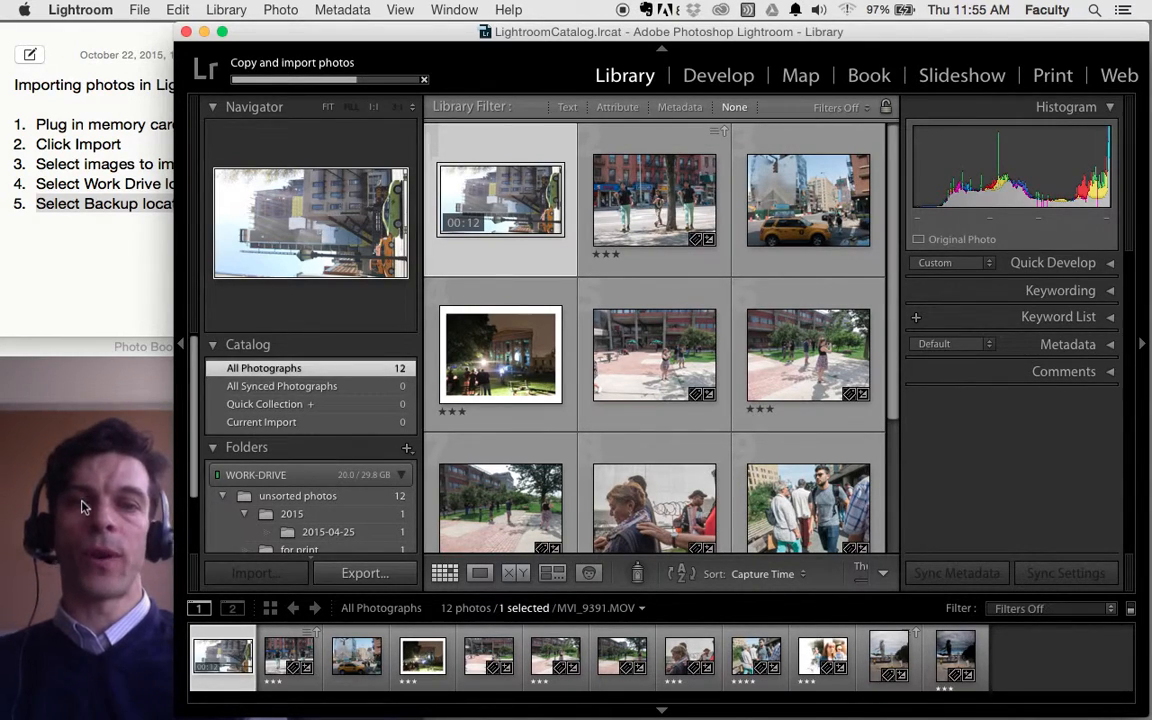